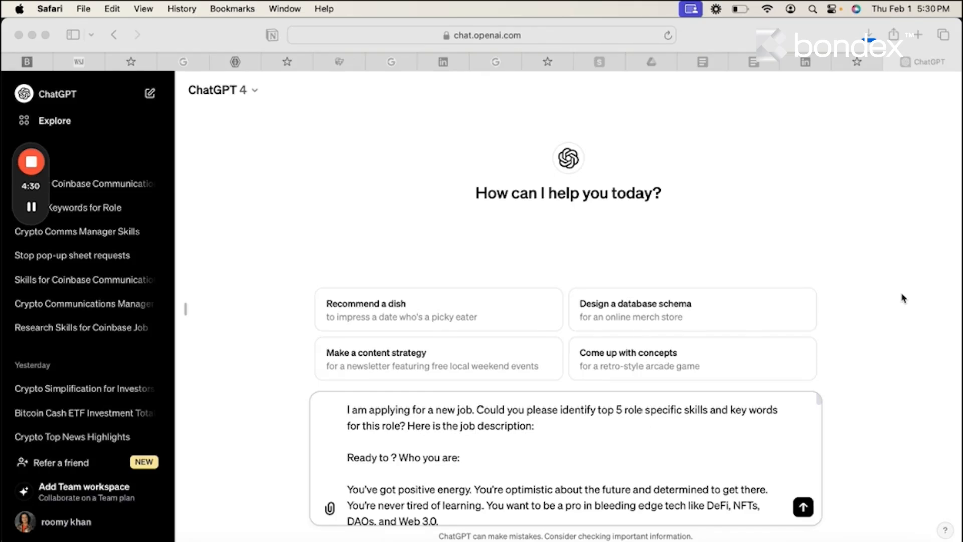
mouse_move(888, 369)
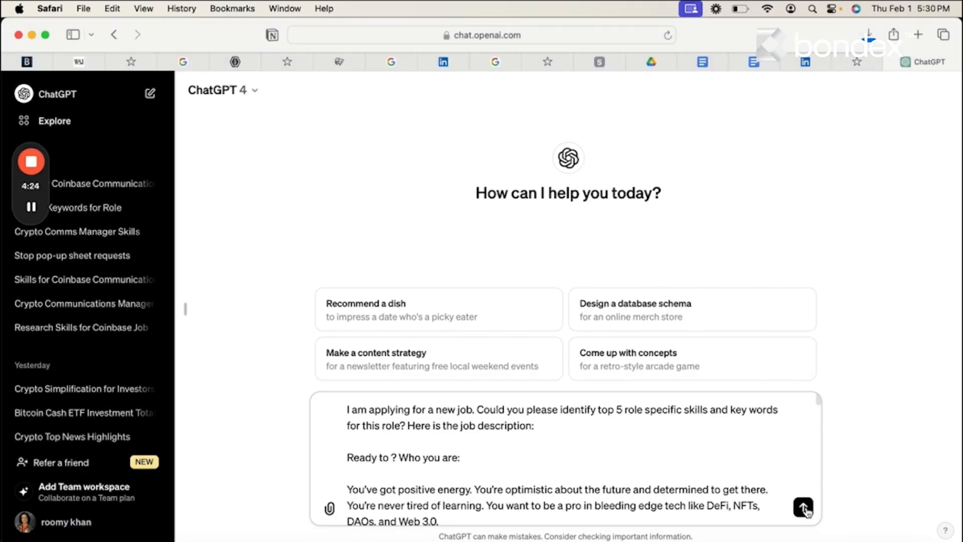
Submit the Coinbase job description prompt and read the five skills and keywords reply
left_click(802, 508)
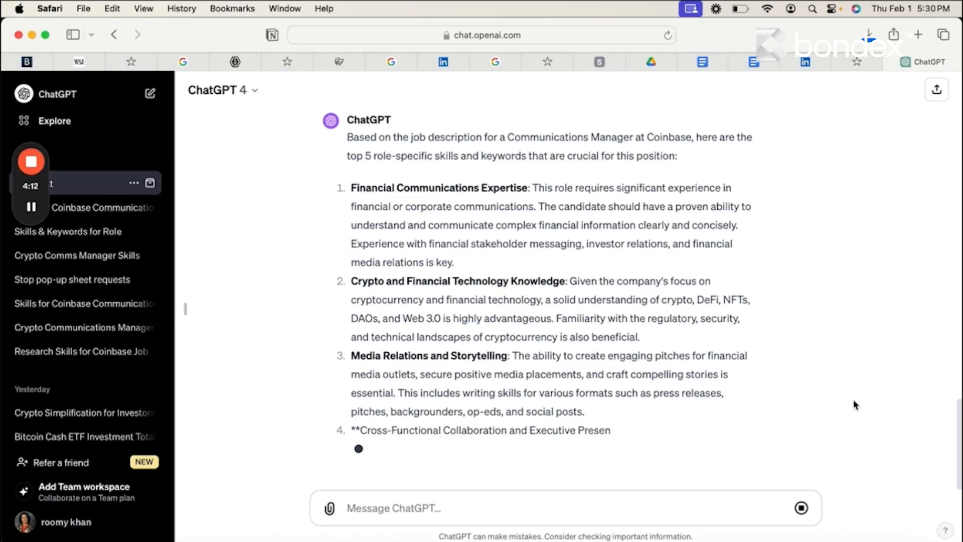
scroll("down", 3)
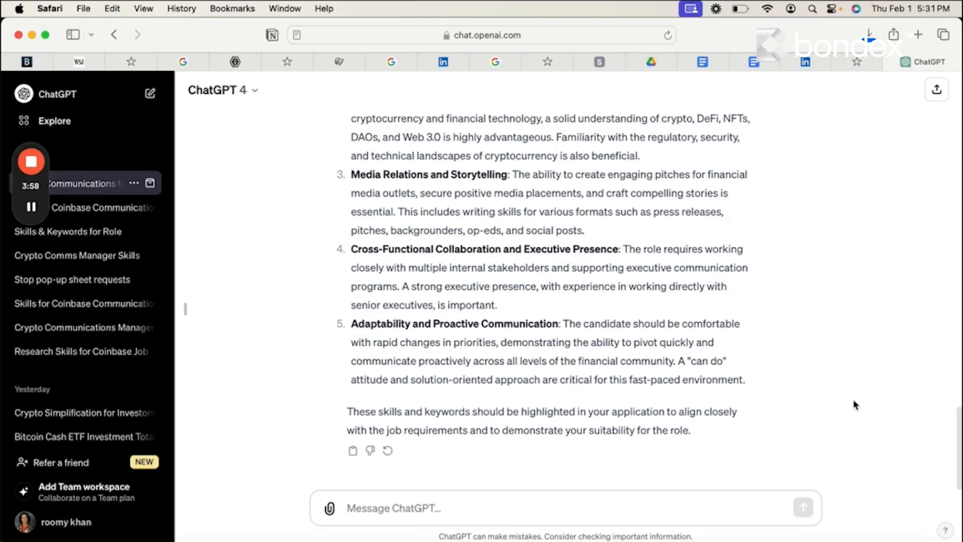
mouse_move(82, 350)
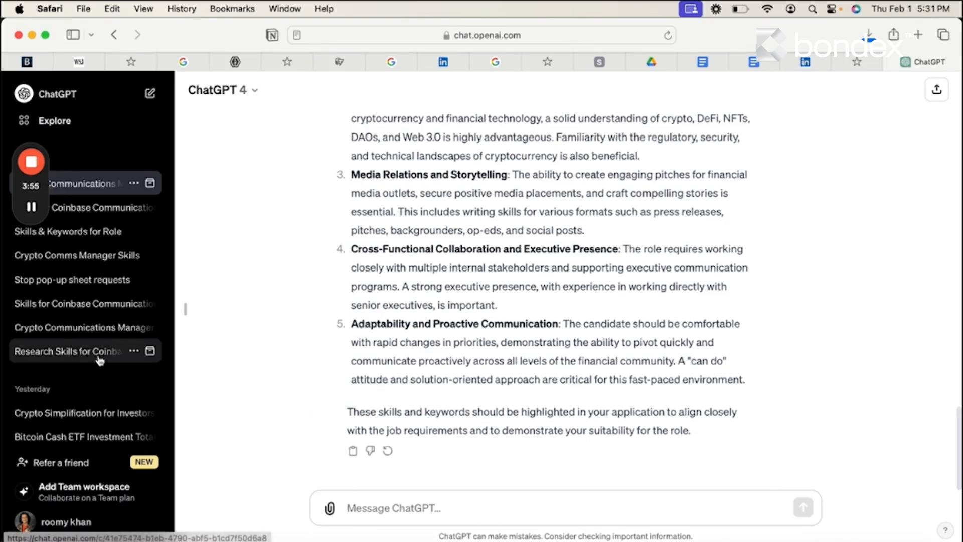
In a new chat, send the work-experience summary prompt and read the tailored two-to-three line summary
left_click(150, 93)
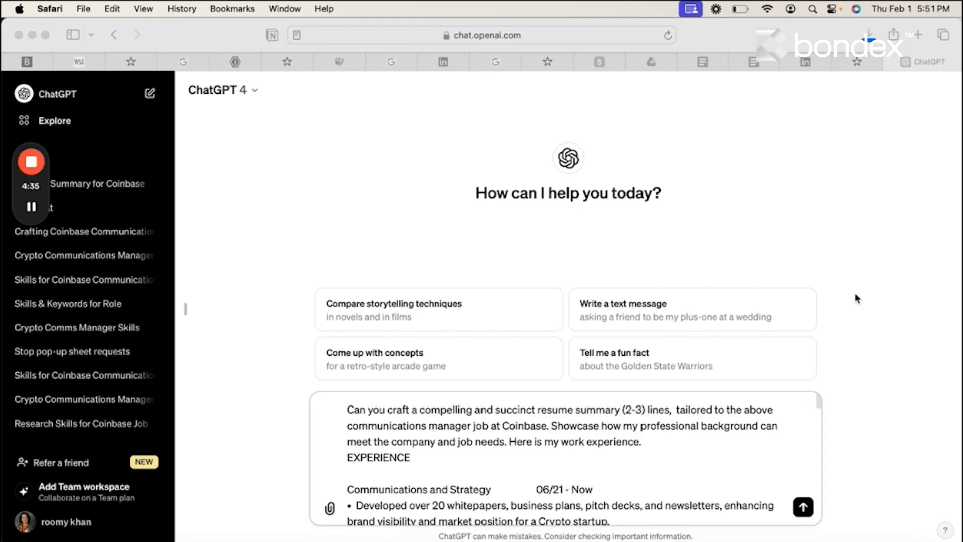
mouse_move(766, 462)
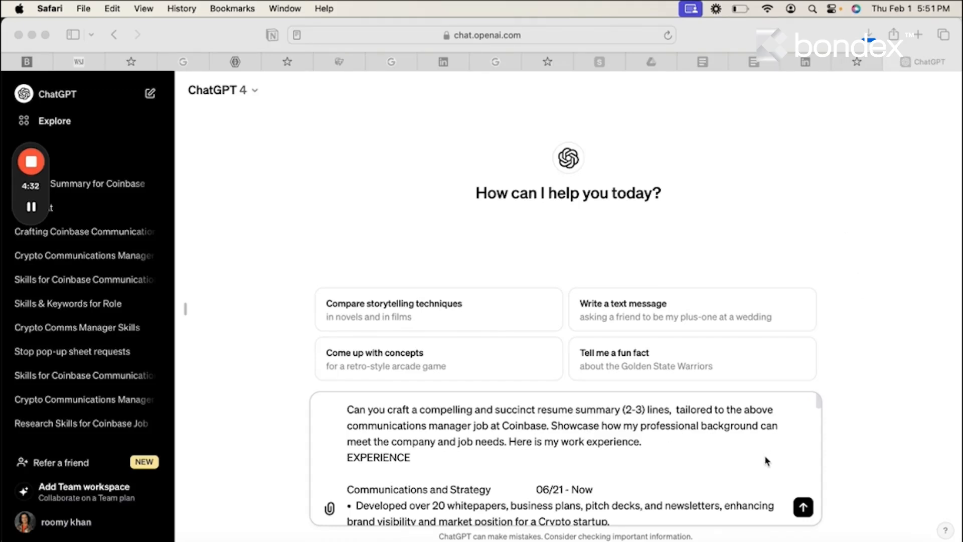
mouse_move(740, 468)
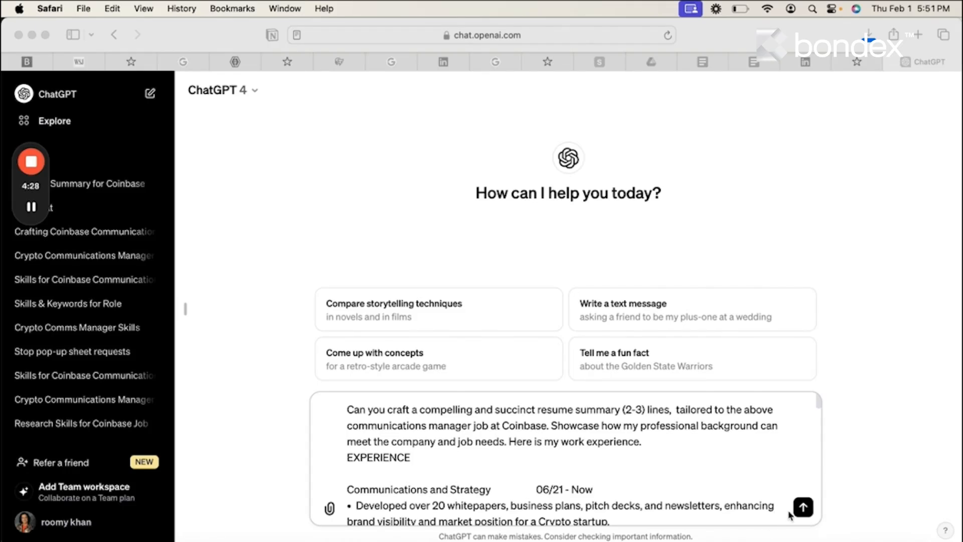
mouse_move(807, 515)
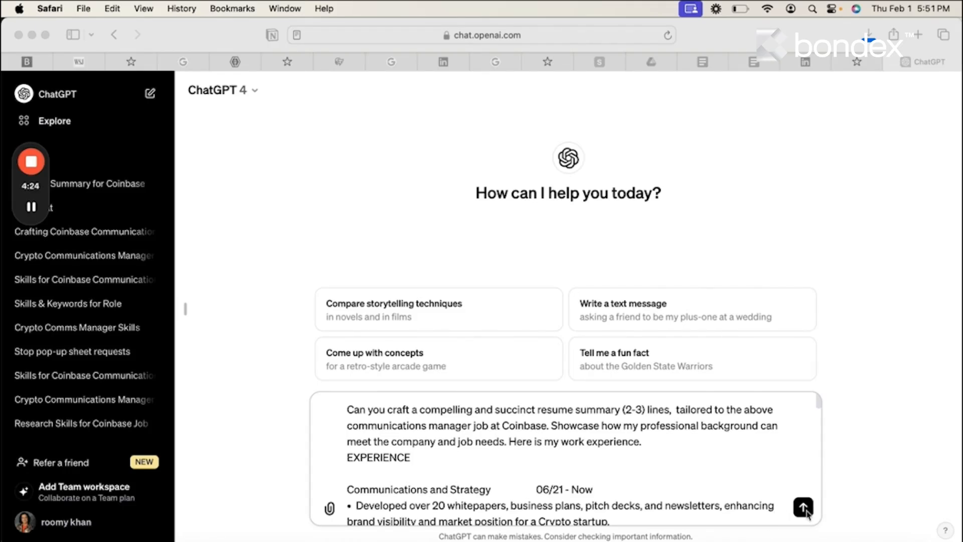
left_click(802, 507)
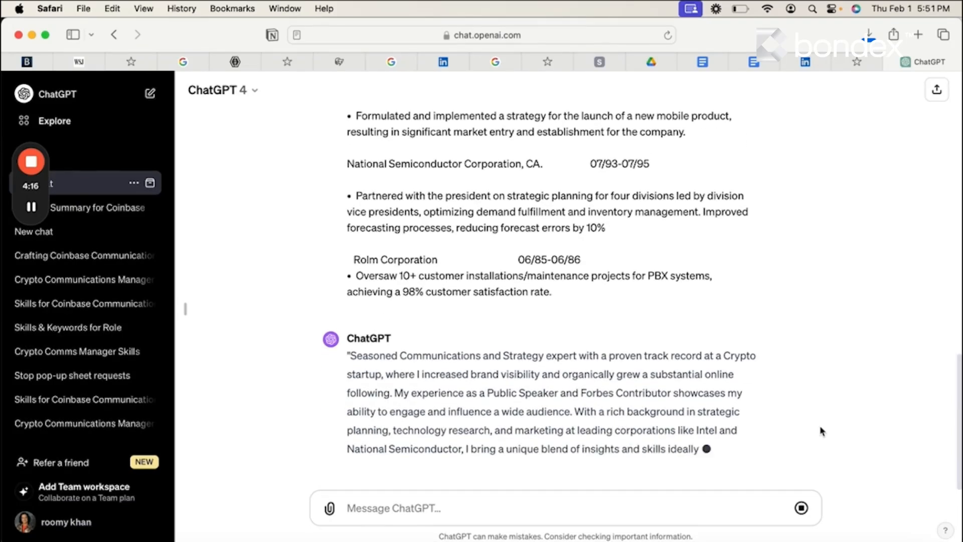
scroll("down", 3)
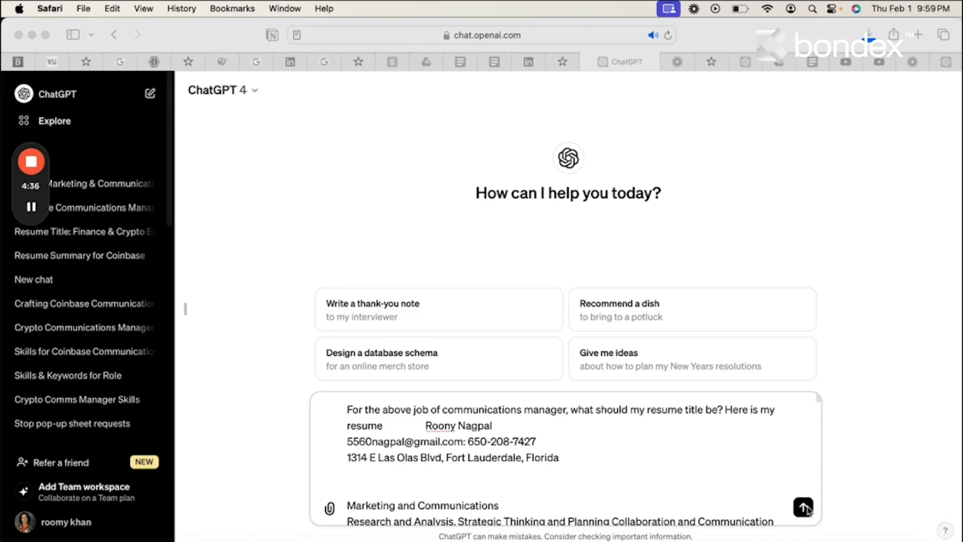
Submit the resume-title prompt containing the pasted resume text
left_click(803, 506)
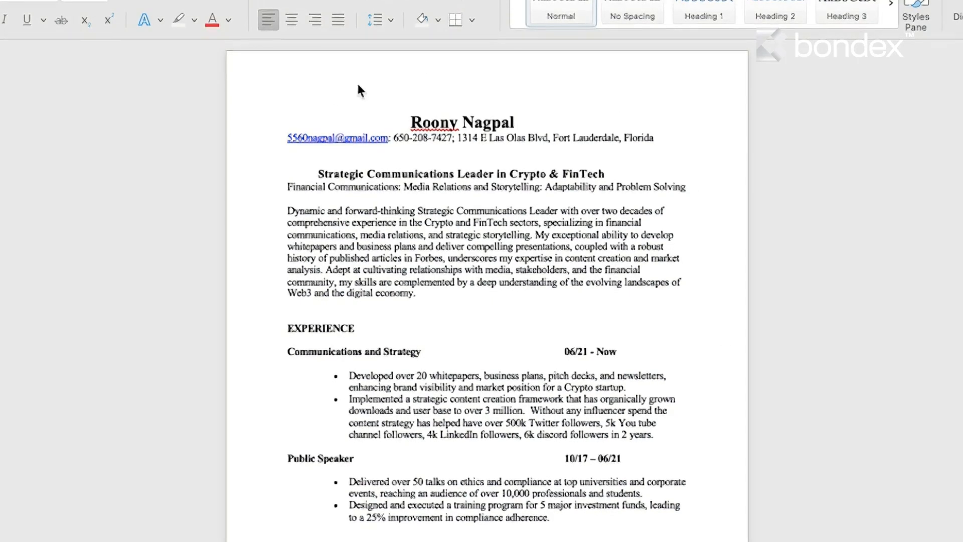
Scroll the Word resume to check the Crypto & FinTech title, keyword line, summary and experience
scroll("up", 3)
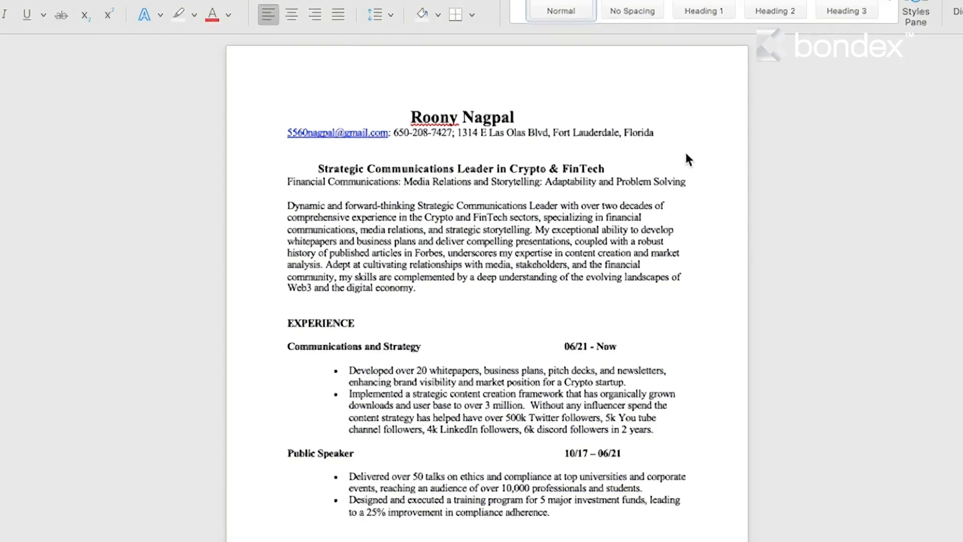
scroll("down", 3)
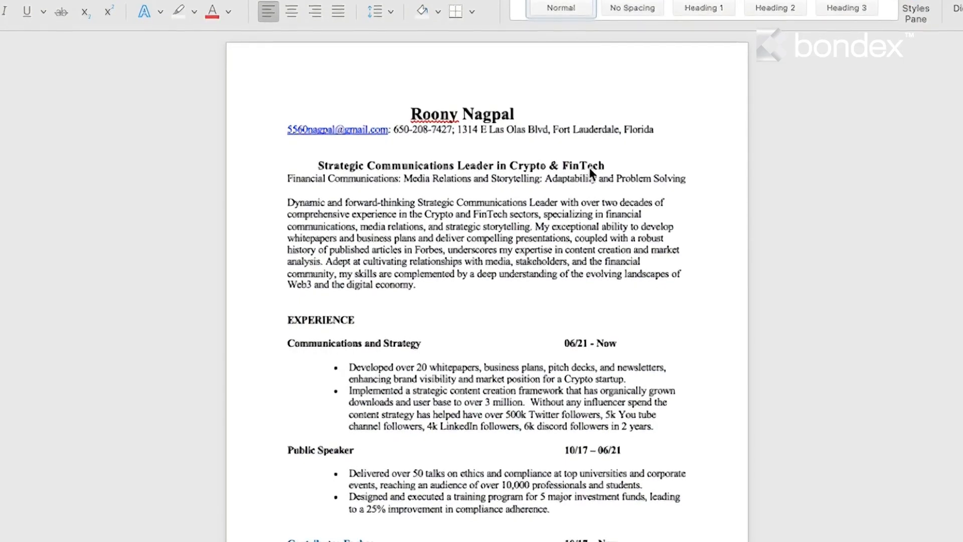
scroll("down", 3)
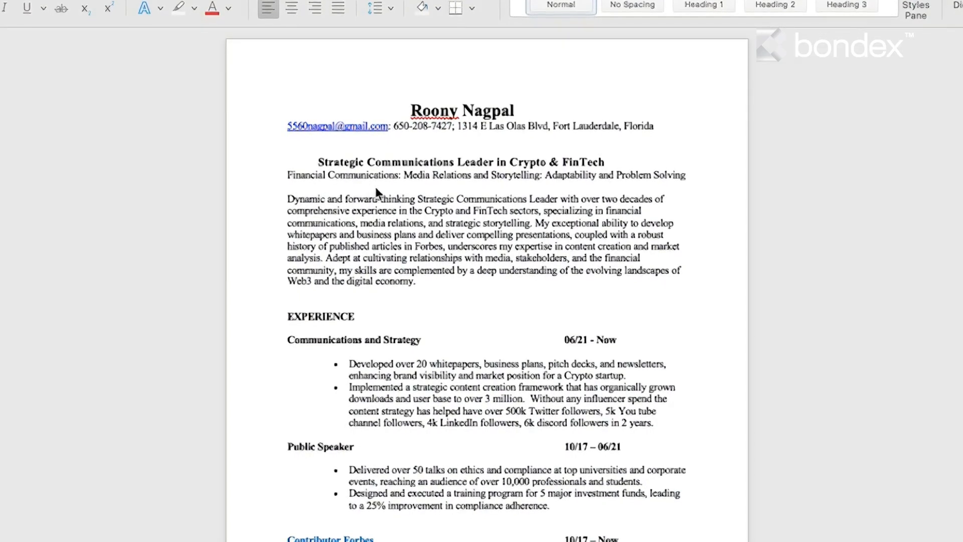
scroll("up", 3)
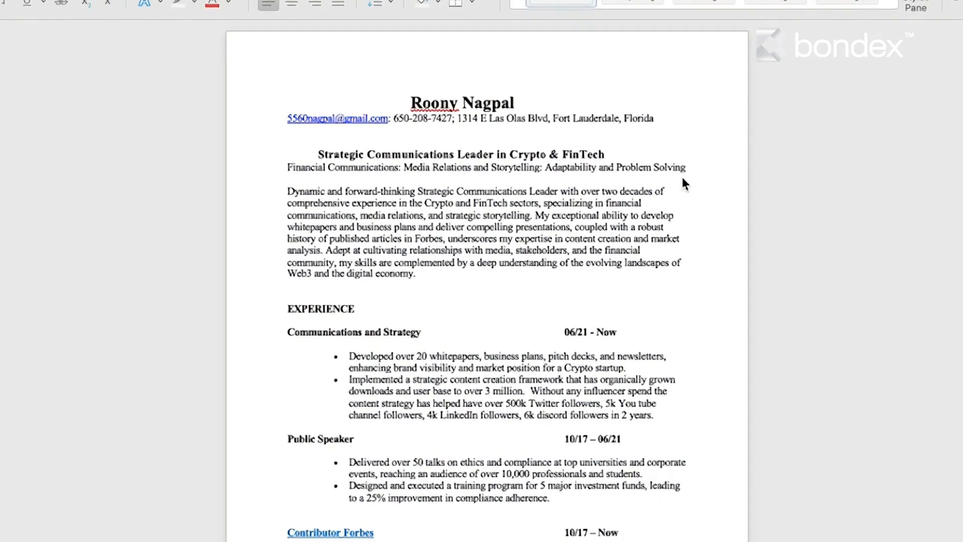
scroll("up", 3)
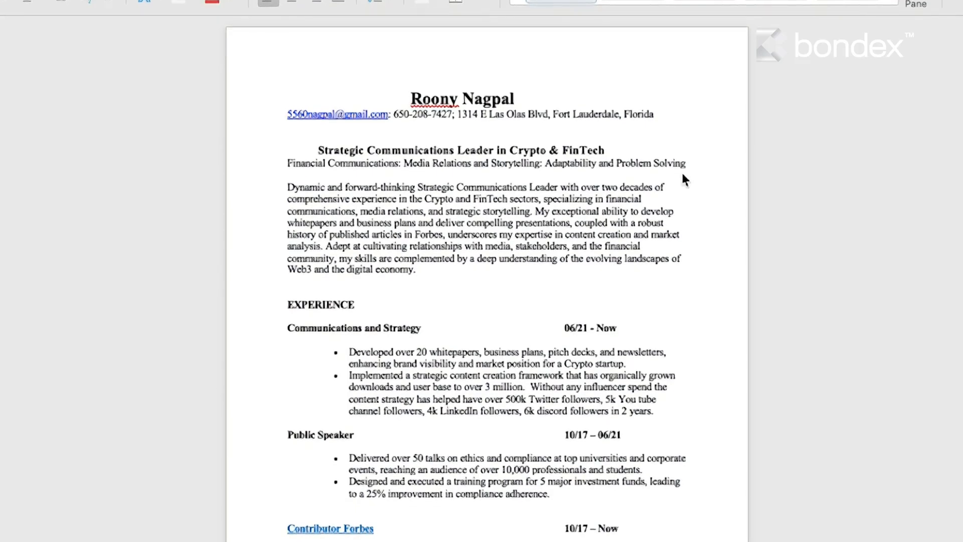
scroll("up", 3)
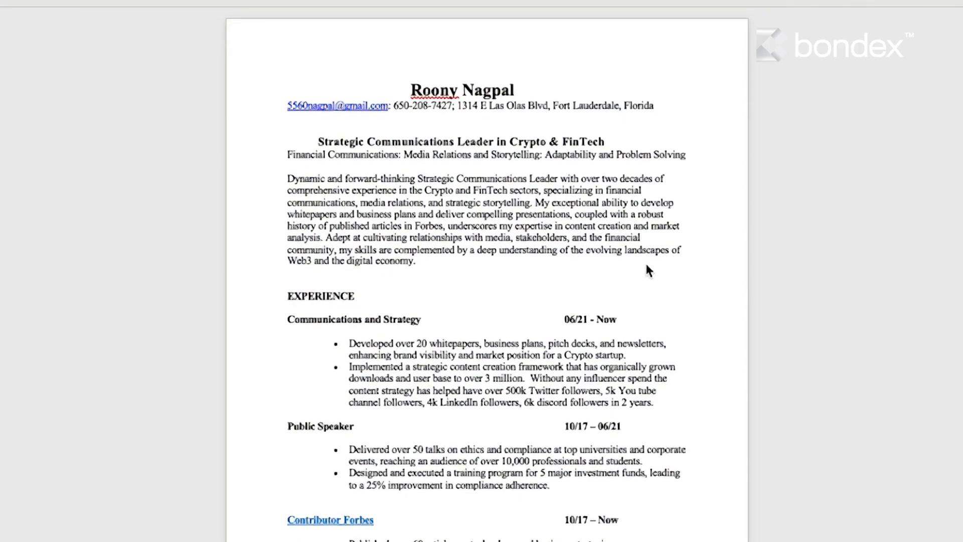
scroll("up", 3)
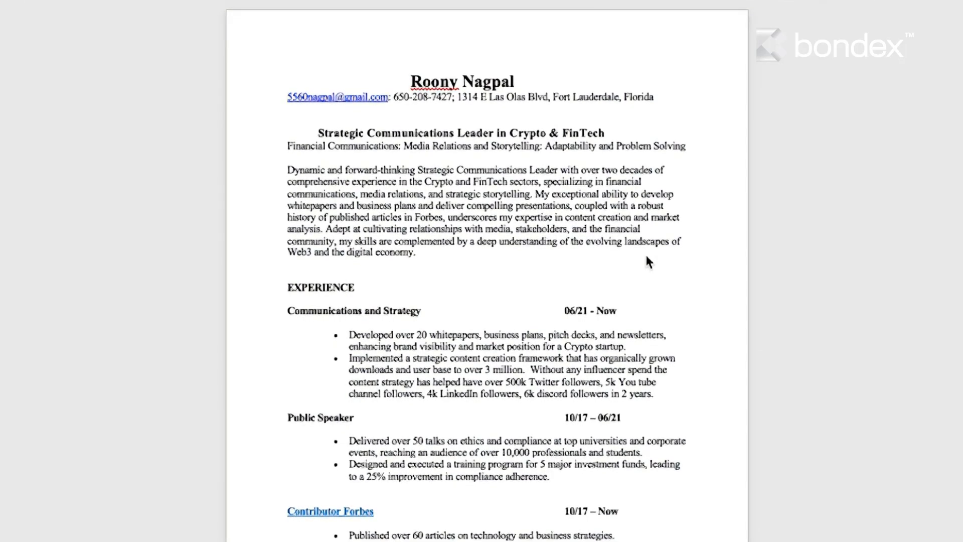
scroll("up", 3)
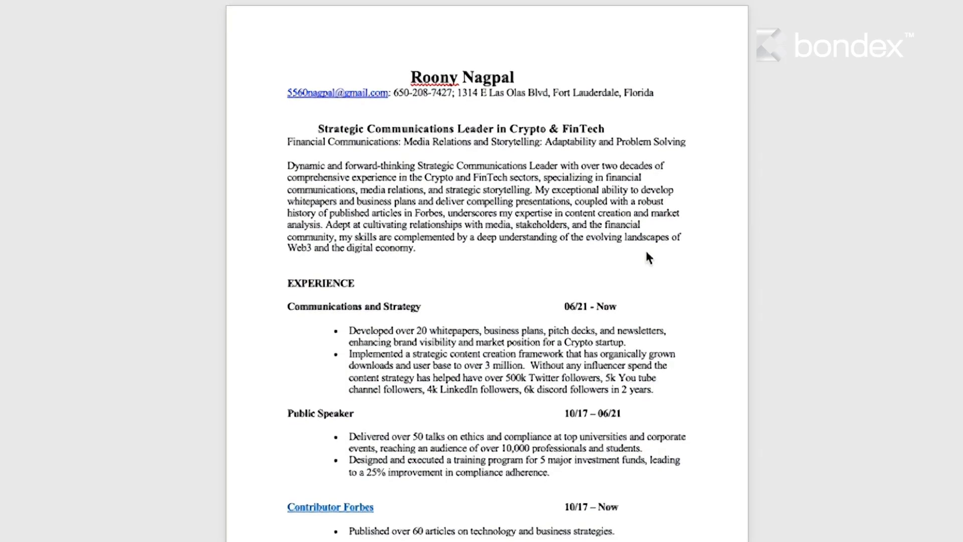
scroll("up", 3)
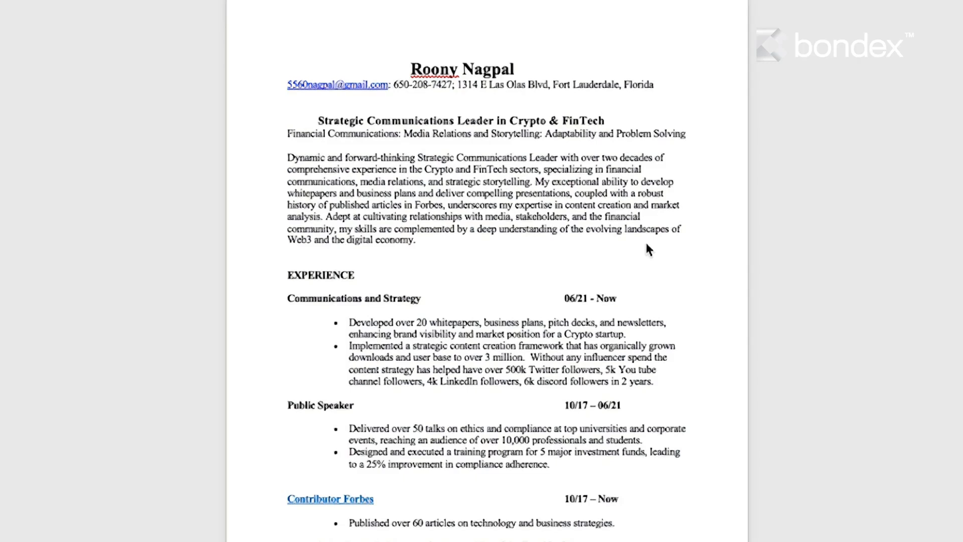
scroll("down", 3)
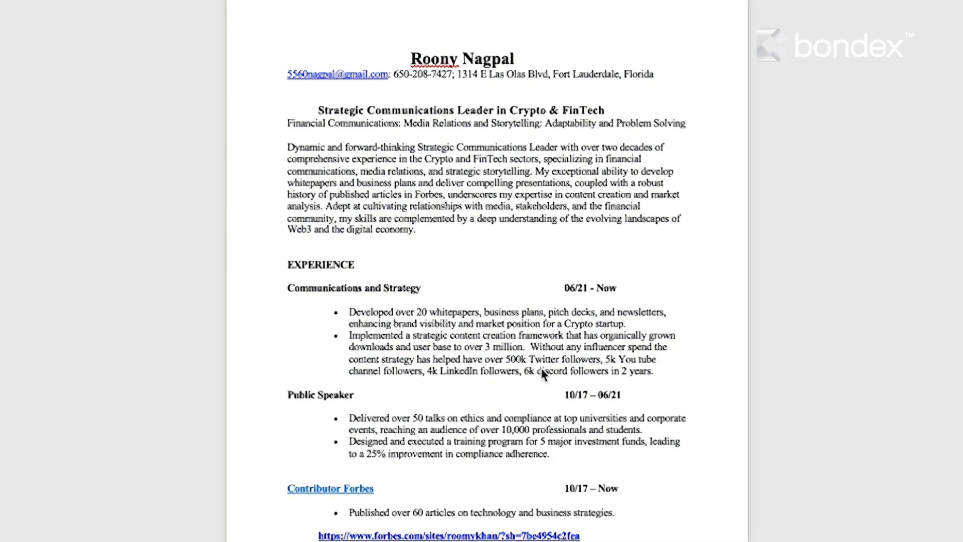
scroll("up", 3)
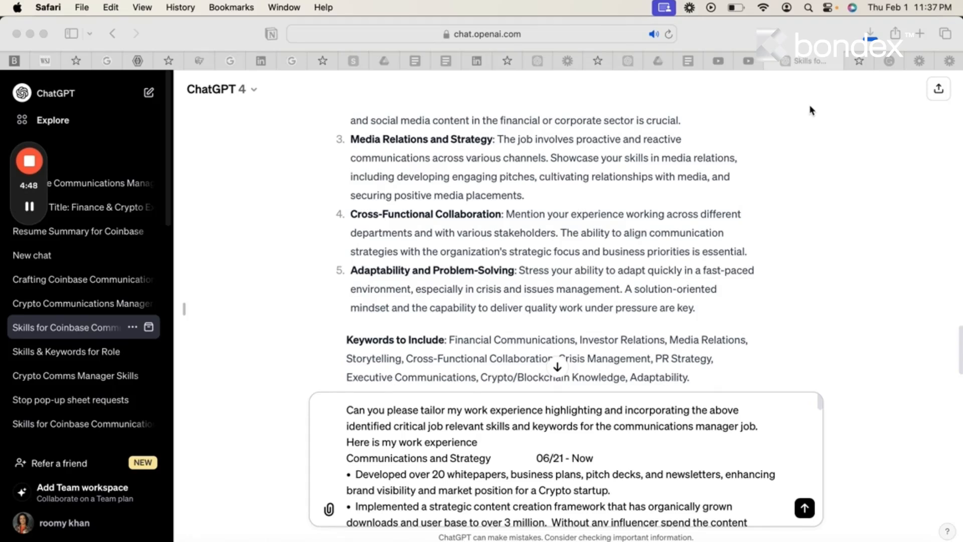
mouse_move(490, 79)
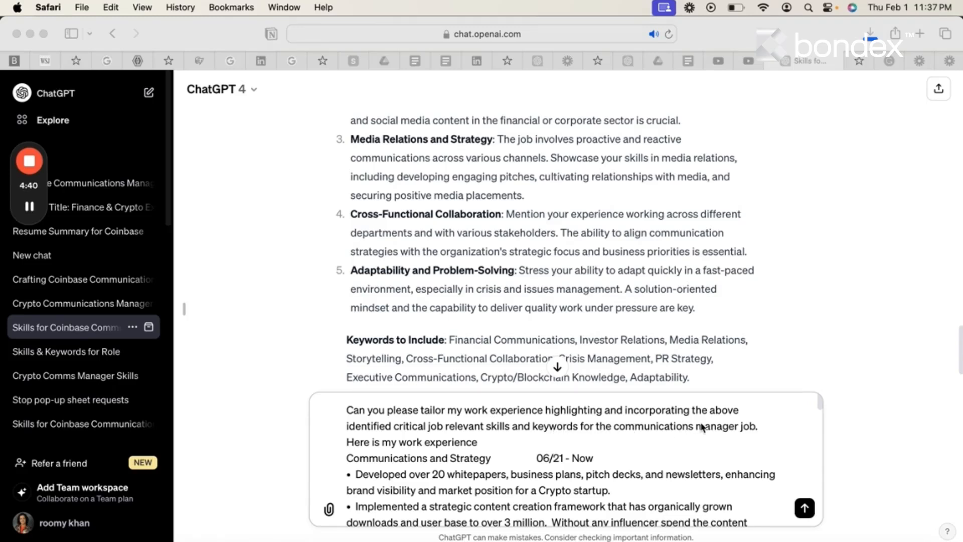
mouse_move(399, 440)
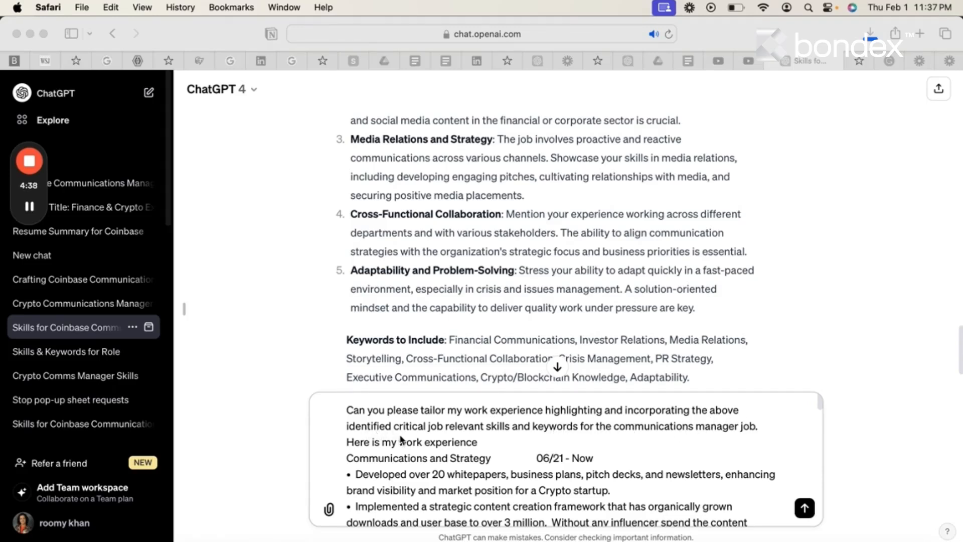
mouse_move(501, 440)
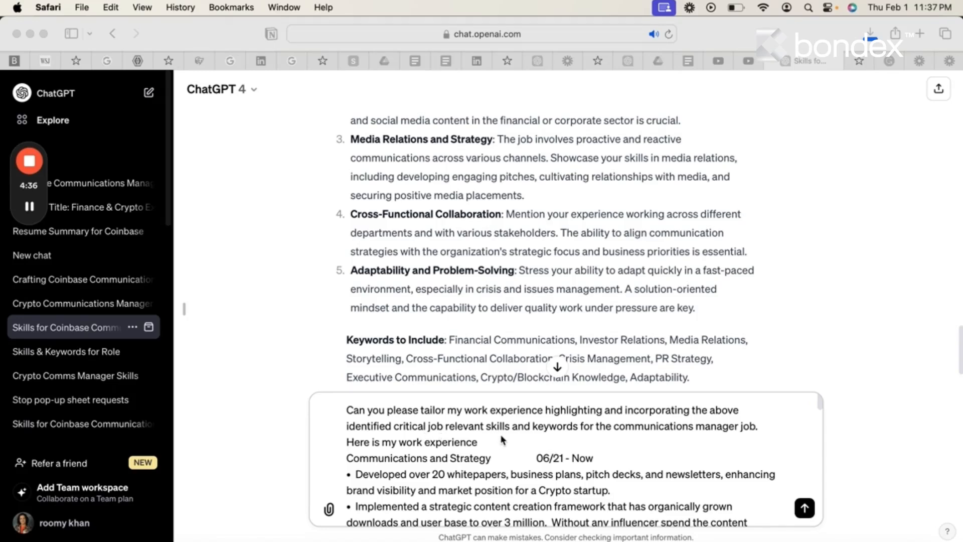
mouse_move(687, 445)
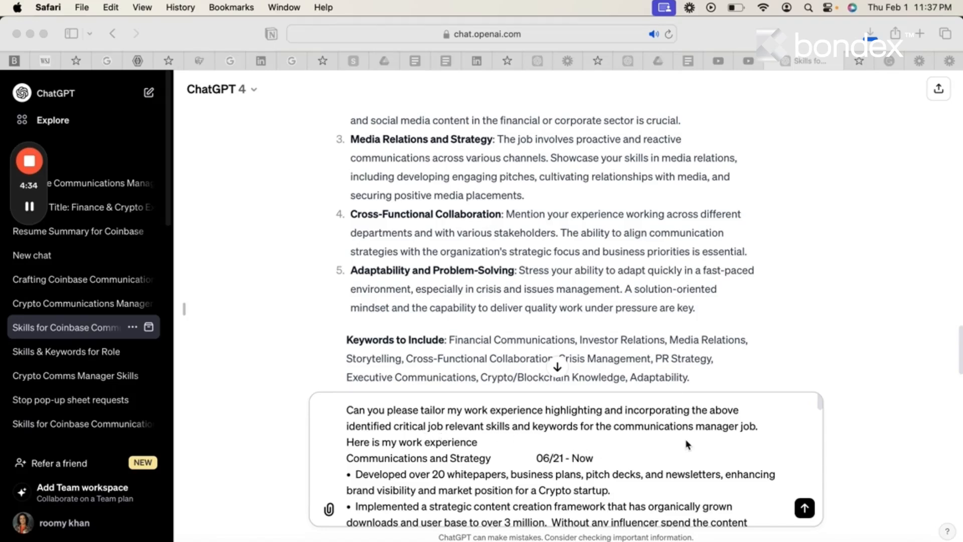
mouse_move(757, 438)
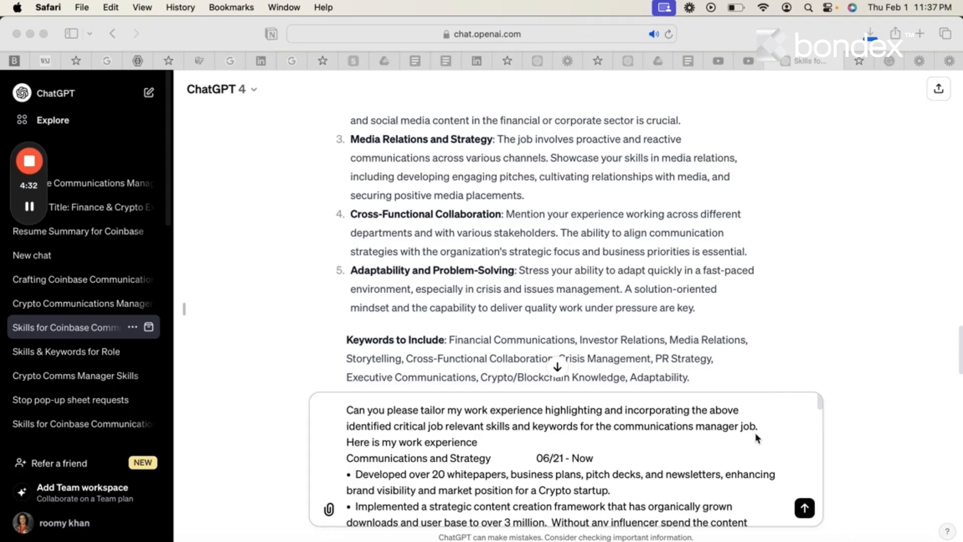
mouse_move(483, 449)
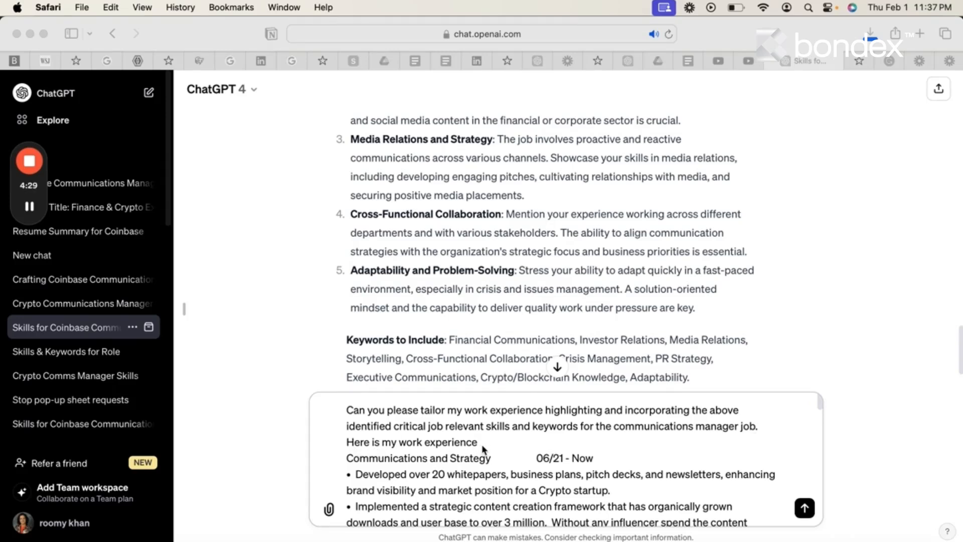
mouse_move(635, 485)
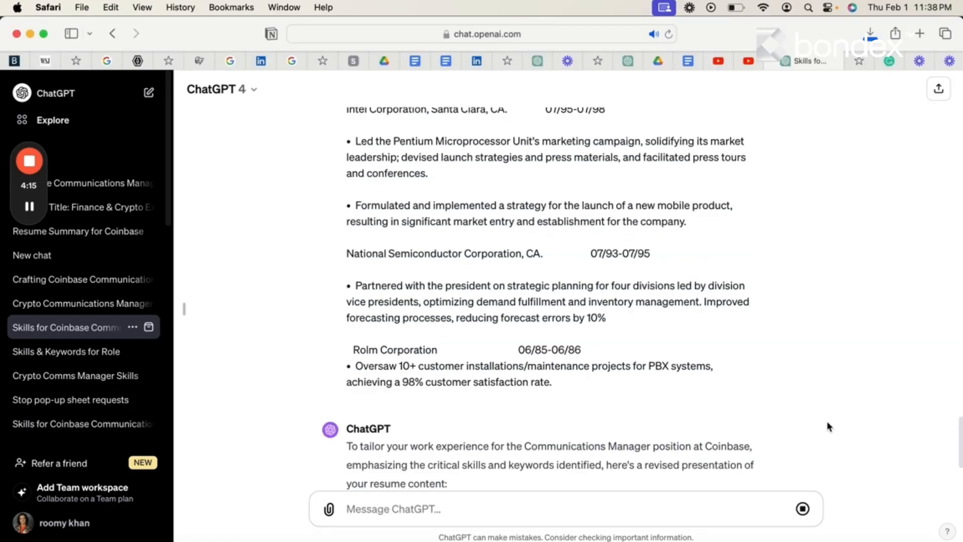
Follow the tailored work-experience reply down through the Rolm Corporation entry
scroll("down", 3)
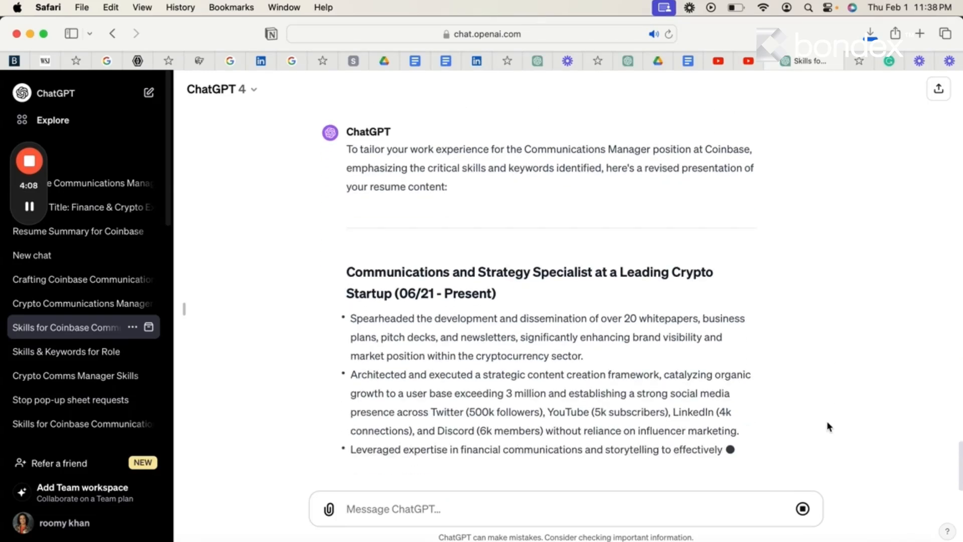
scroll("down", 3)
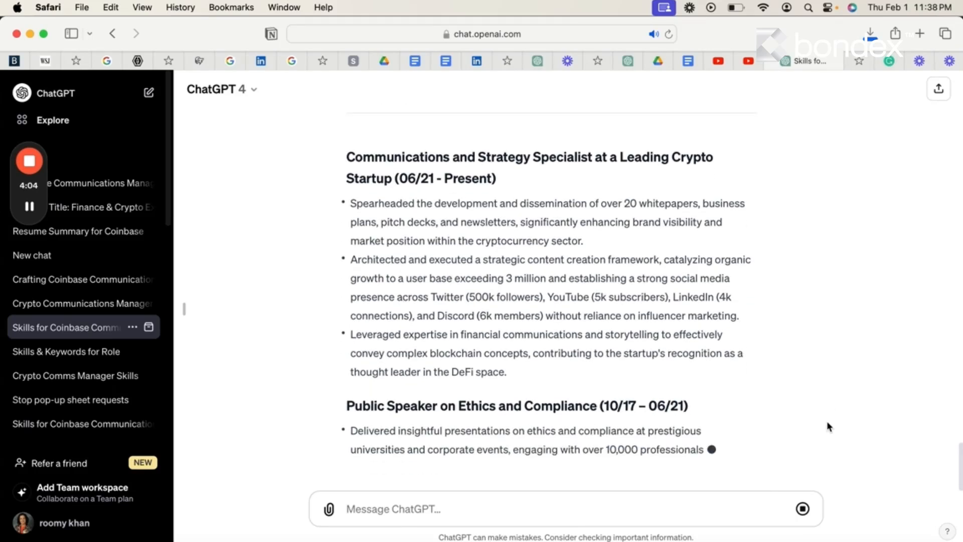
scroll("down", 3)
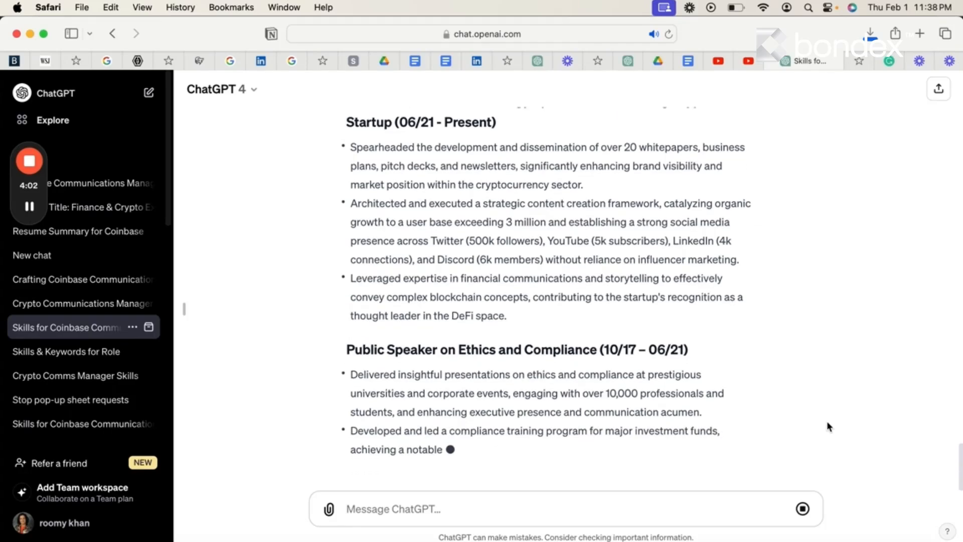
scroll("down", 3)
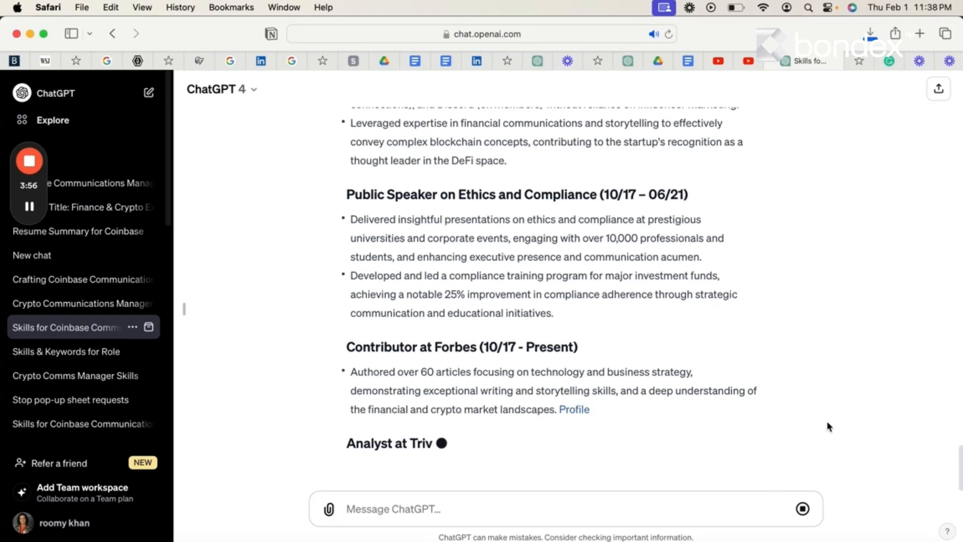
scroll("down", 3)
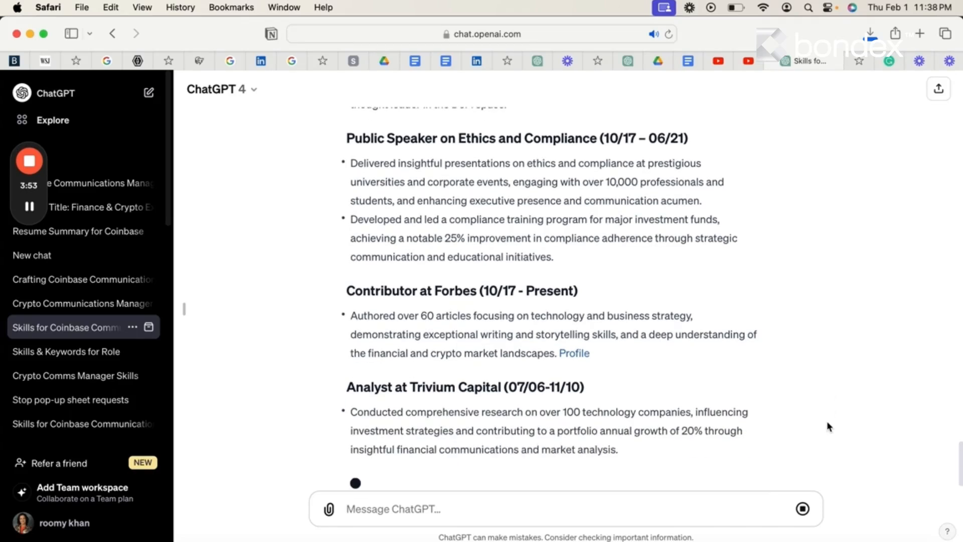
scroll("down", 3)
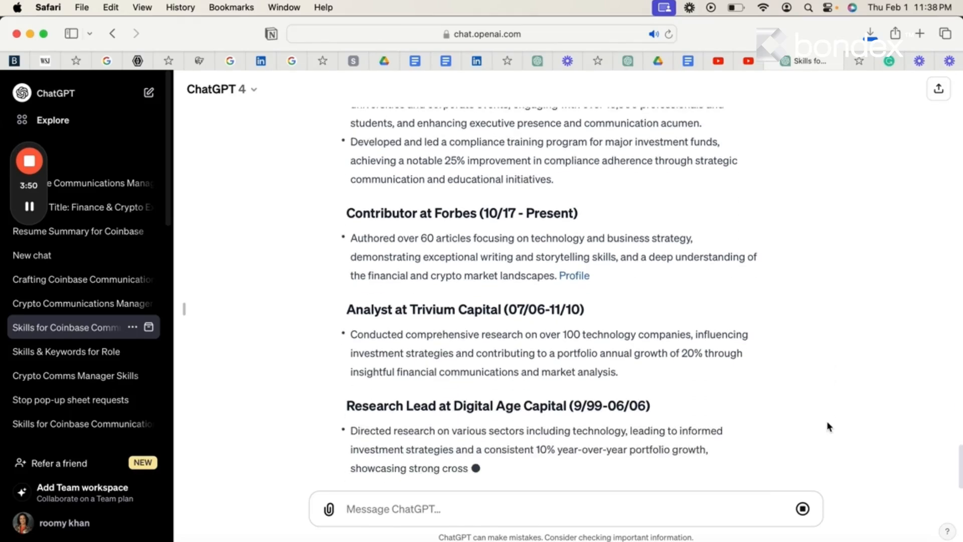
scroll("down", 3)
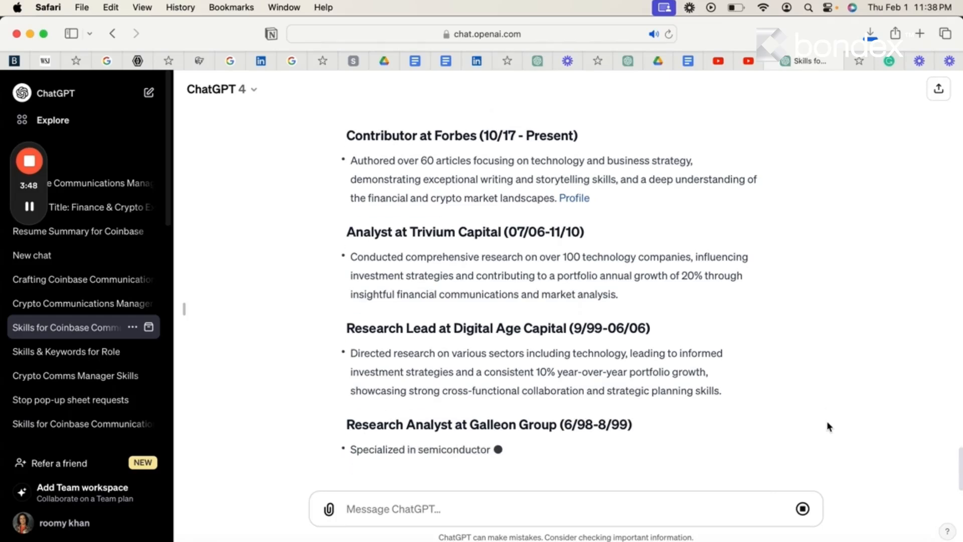
scroll("down", 3)
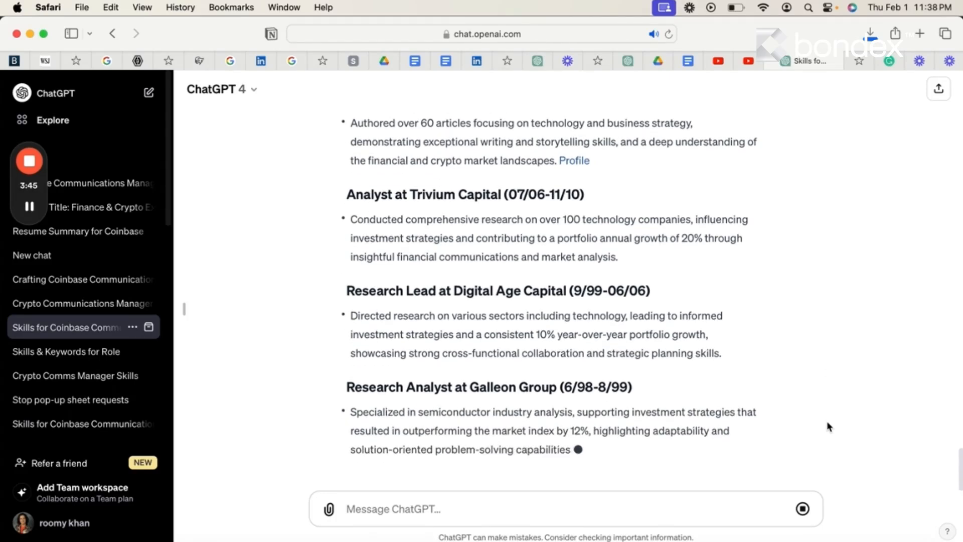
scroll("down", 3)
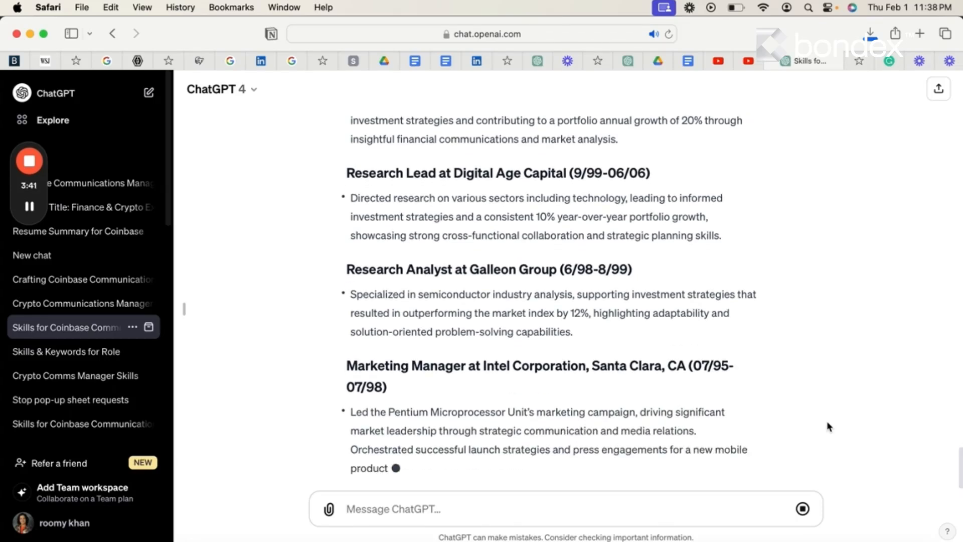
scroll("down", 3)
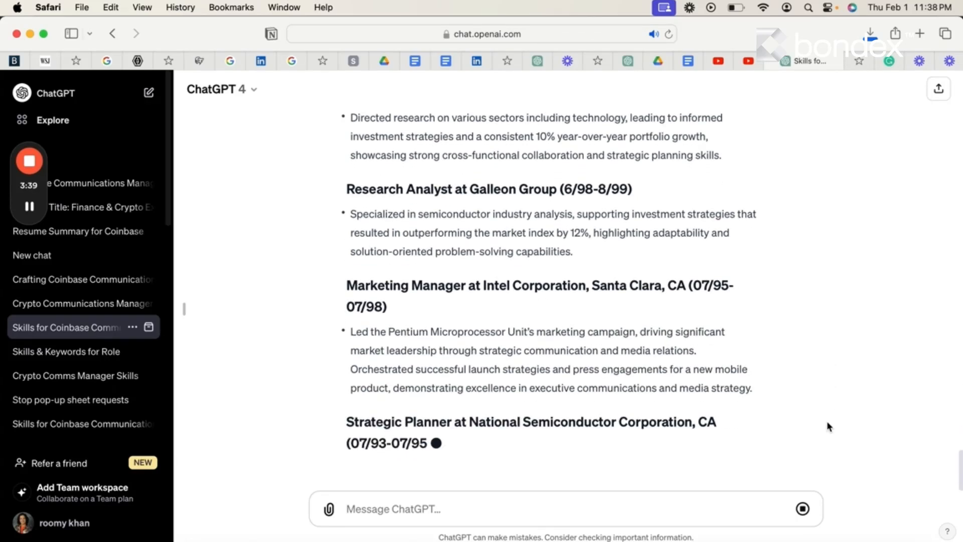
scroll("down", 3)
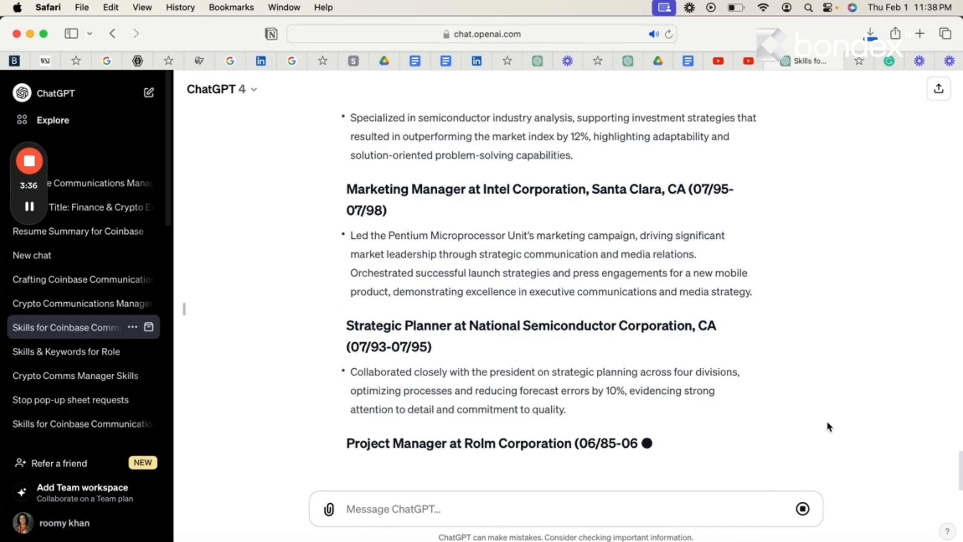
scroll("down", 3)
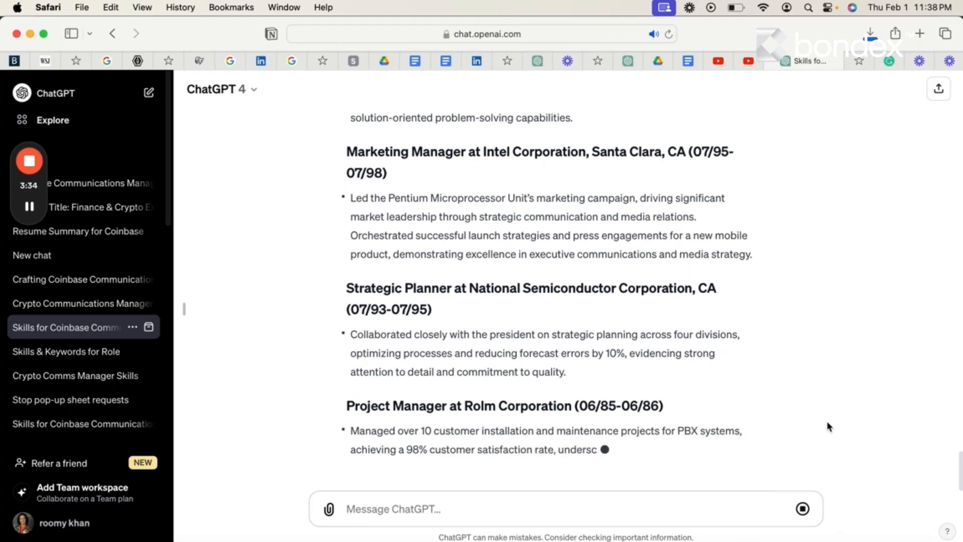
scroll("down", 3)
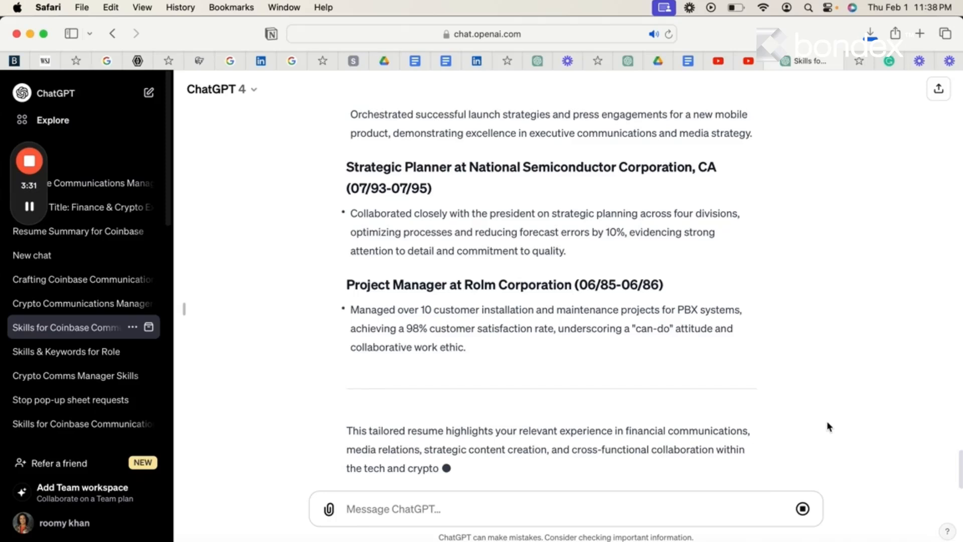